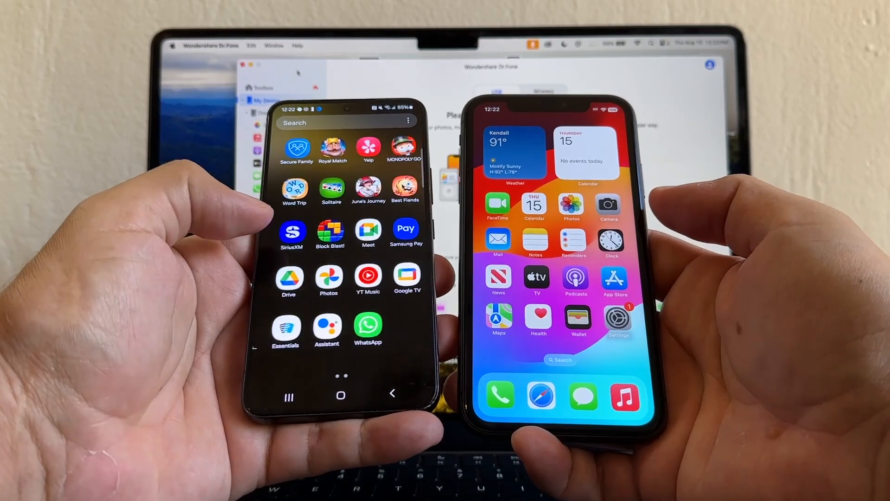
- Launch the WhatsApp Transfer tool from Dr.Fone's Toolbox and stay on its WhatsApp tab
click(367, 330)
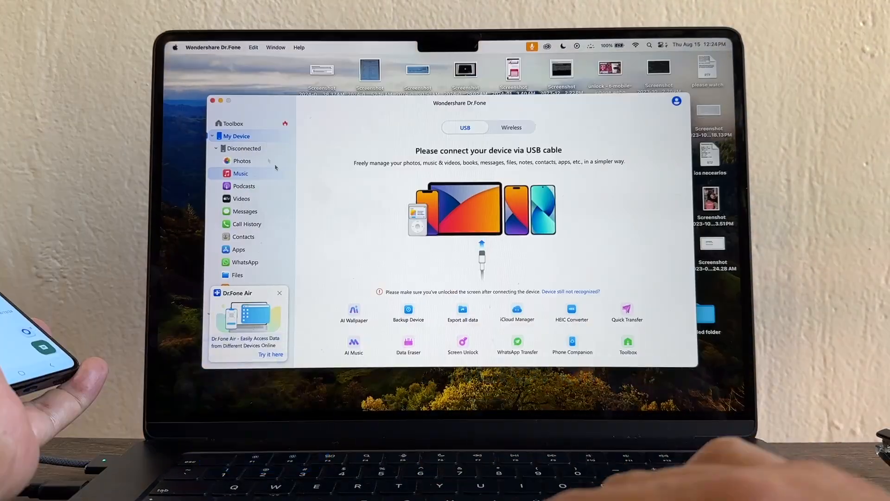
click(233, 123)
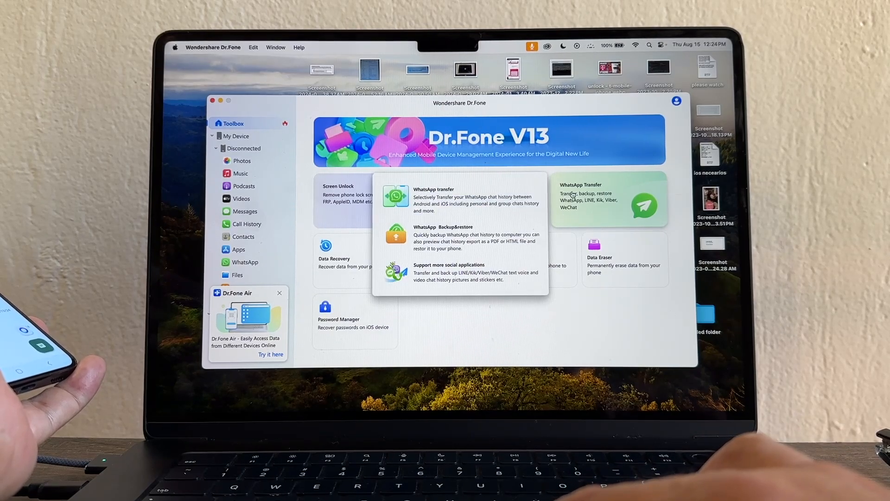
click(609, 199)
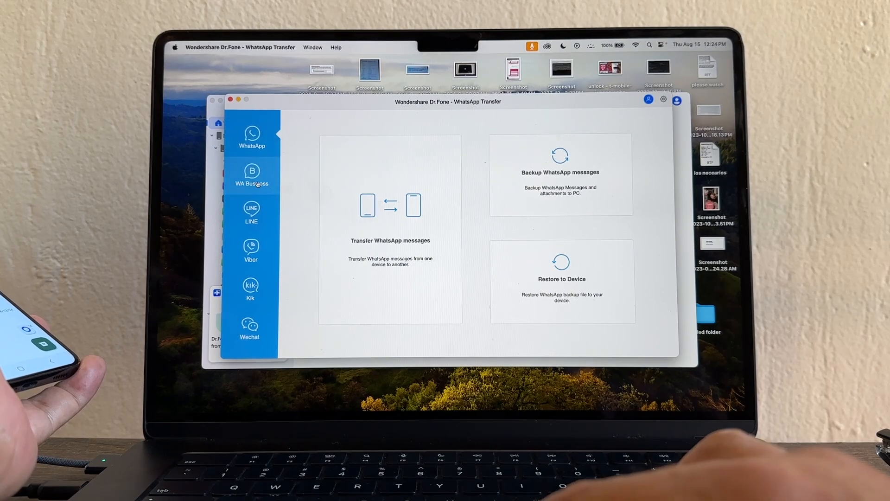
mouse_move(250, 250)
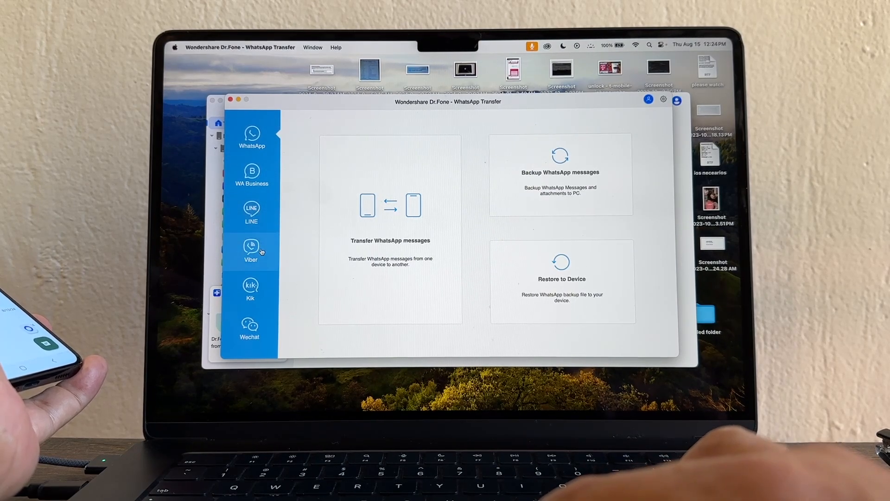
click(251, 136)
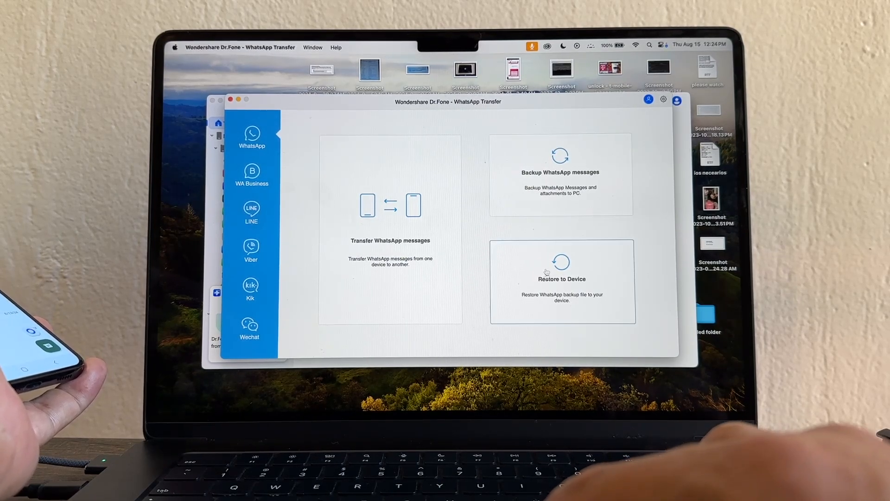
mouse_move(438, 215)
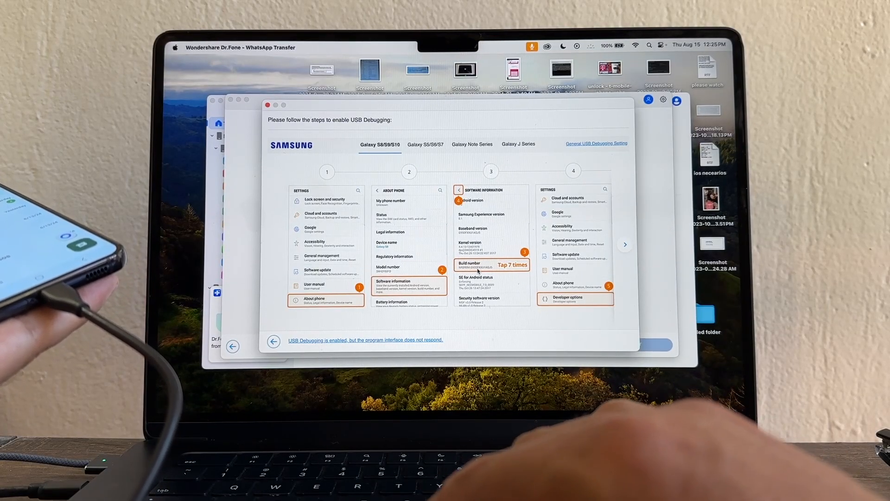
mouse_move(523, 272)
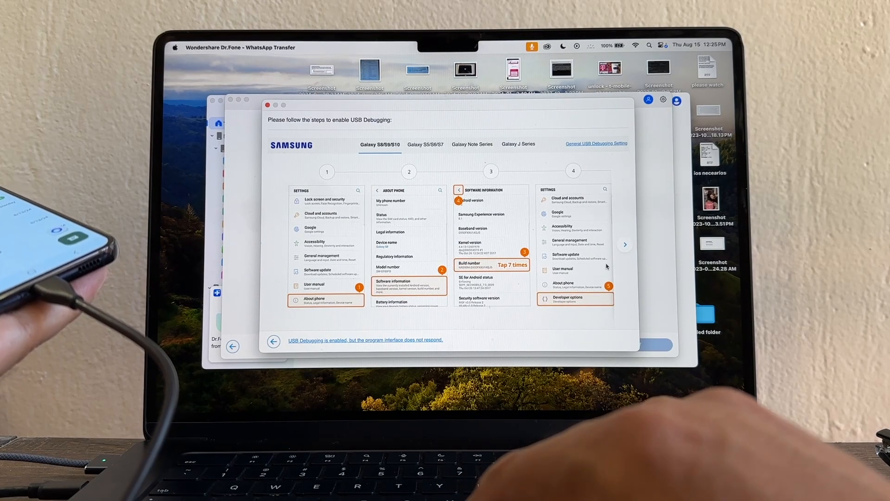
- Choose Transfer WhatsApp messages and view the Samsung's Enable USB Debugging guide
click(624, 244)
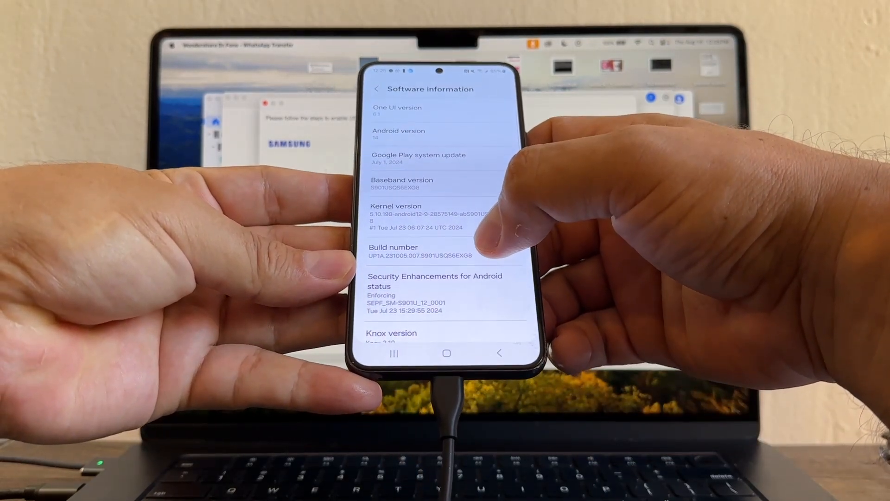
- Unlock Samsung Developer options via Build number and allow USB debugging for this computer
click(443, 253)
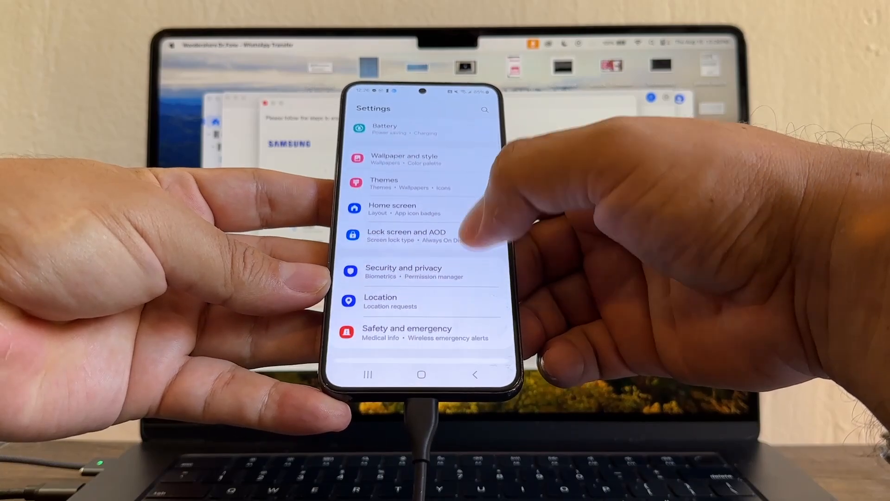
scroll(down, 3)
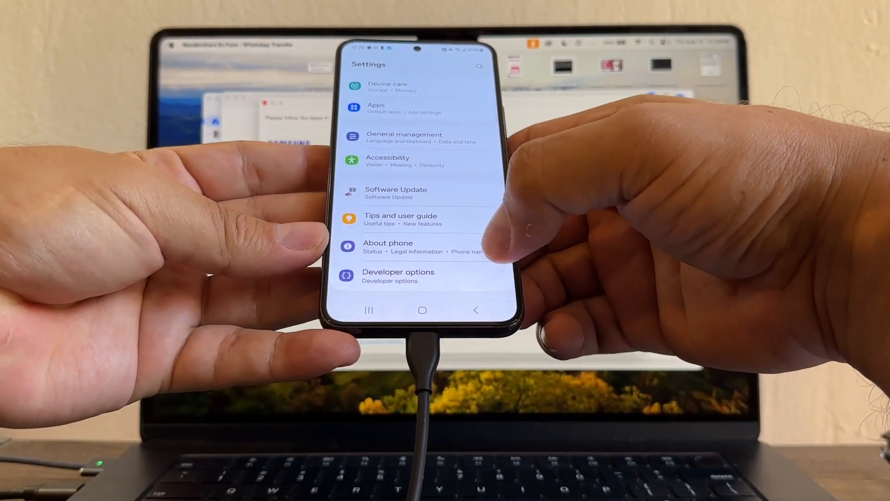
click(398, 276)
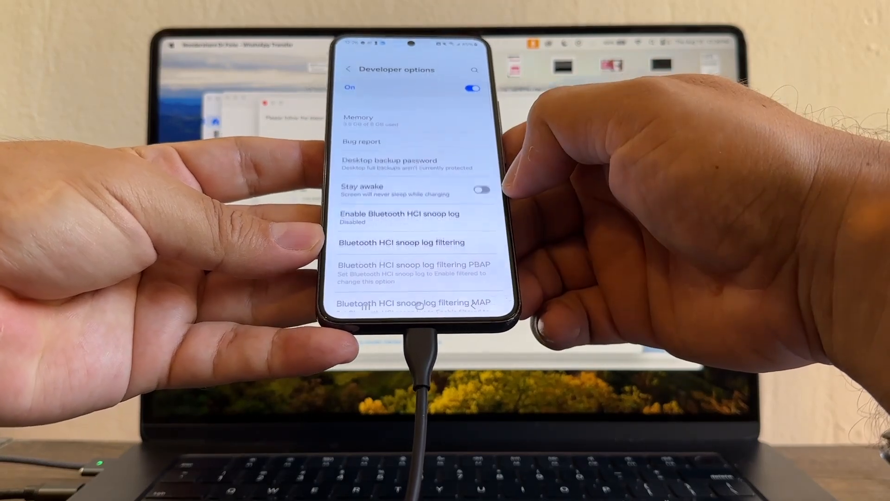
scroll(down, 3)
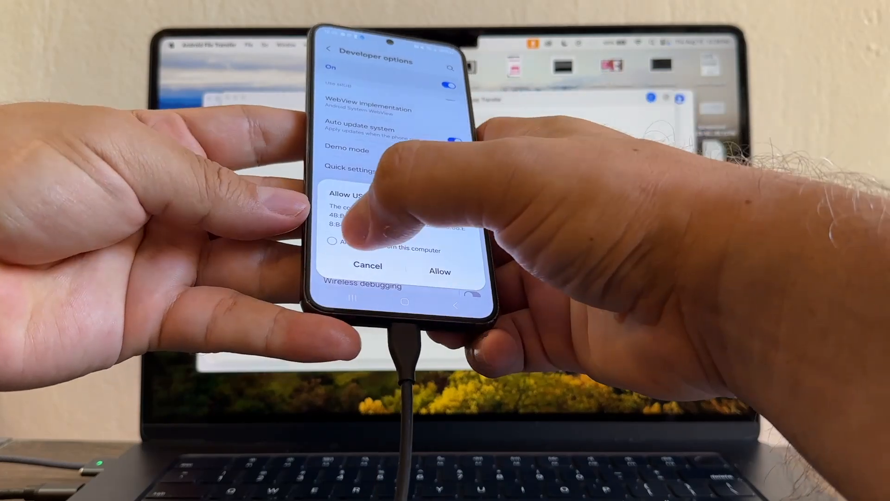
click(439, 271)
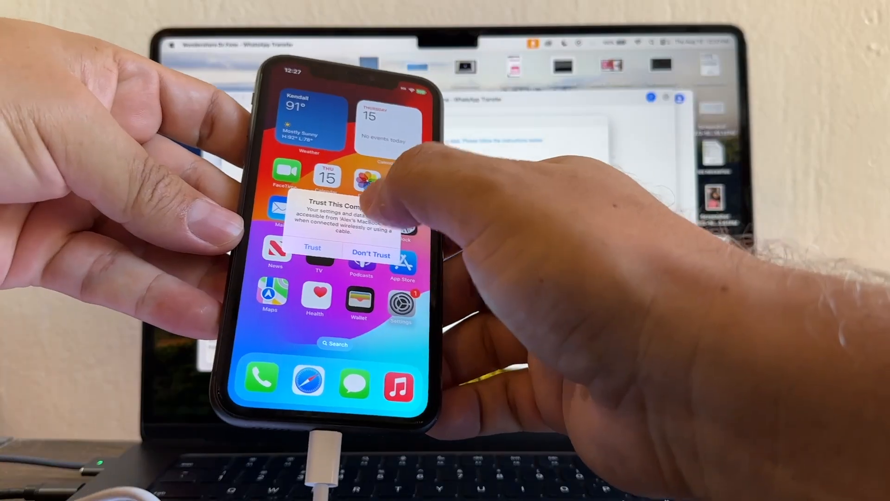
- Trust the connected computer on the iPhone 11
click(313, 247)
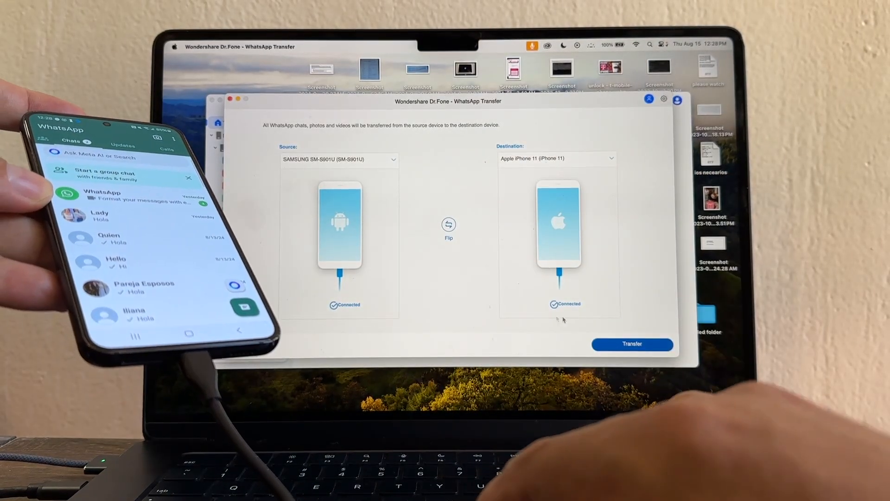
- Start the Samsung-to-iPhone 11 transfer, choosing not to keep existing iPhone WhatsApp data
click(632, 344)
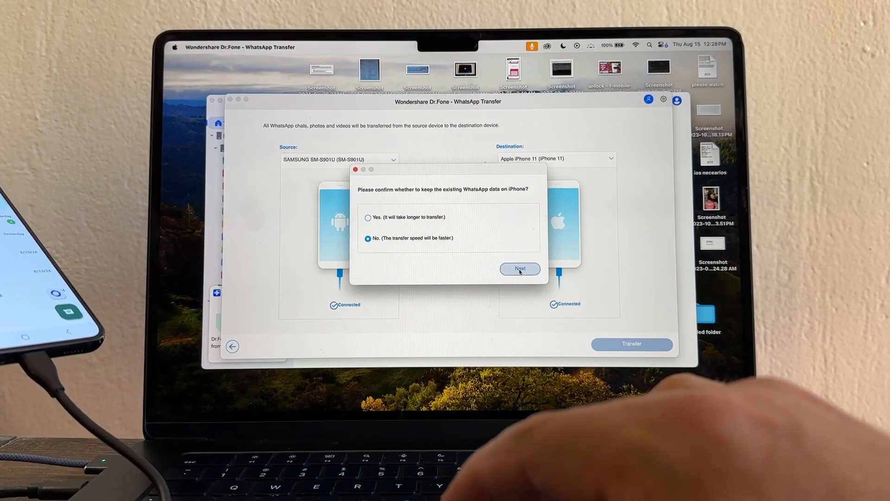
click(519, 268)
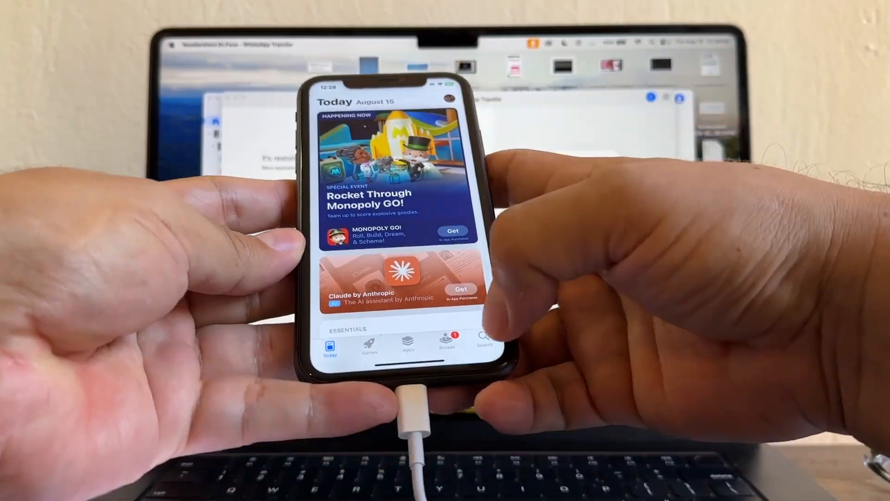
- Search the iPhone App Store for 'whatsapp'
click(483, 341)
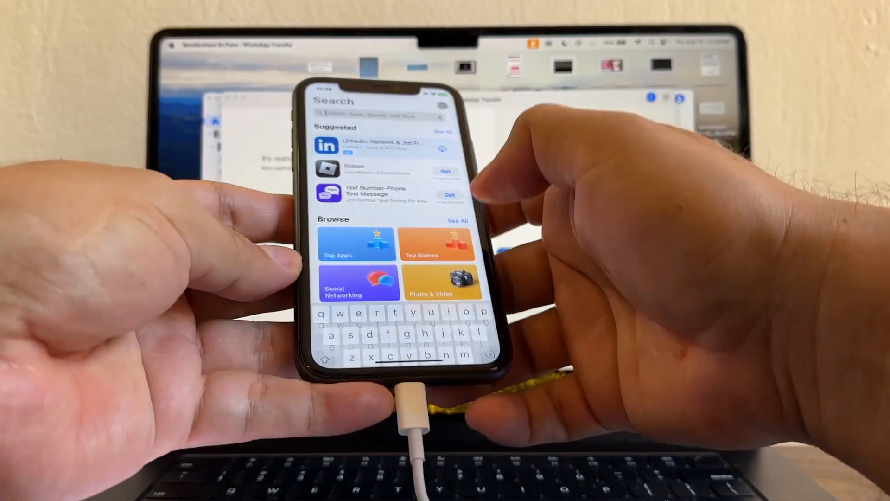
text(whatsapp)
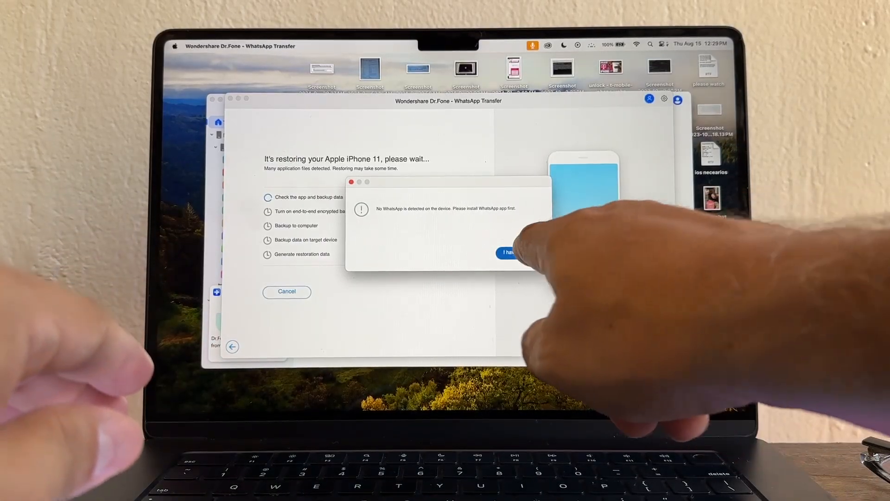
- Confirm WhatsApp is installed, then reach Chats > Chat backup in the Samsung's WhatsApp
click(508, 253)
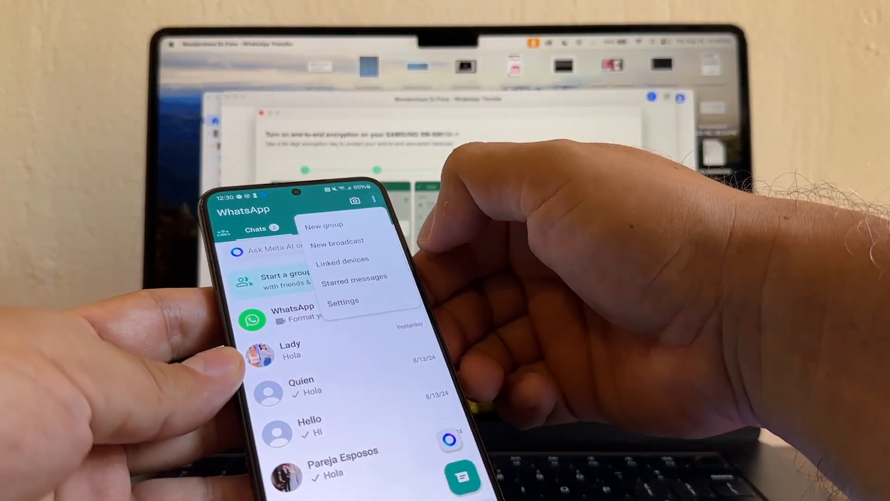
click(343, 301)
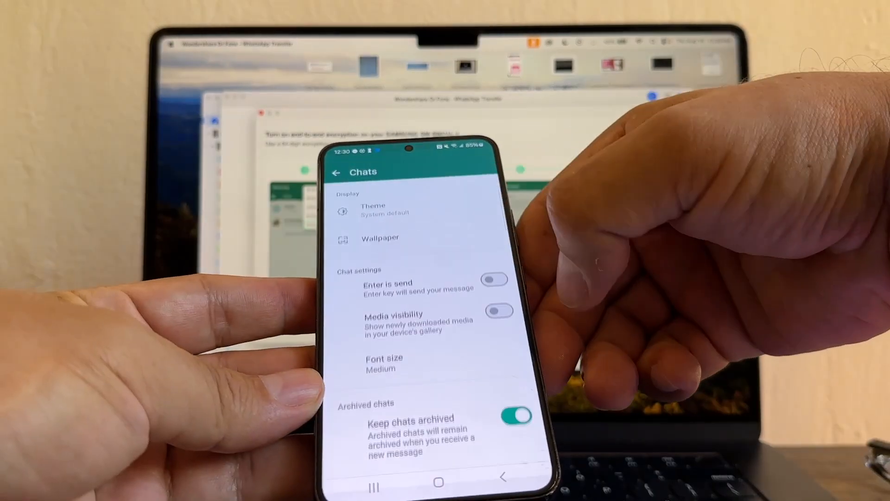
scroll(down, 3)
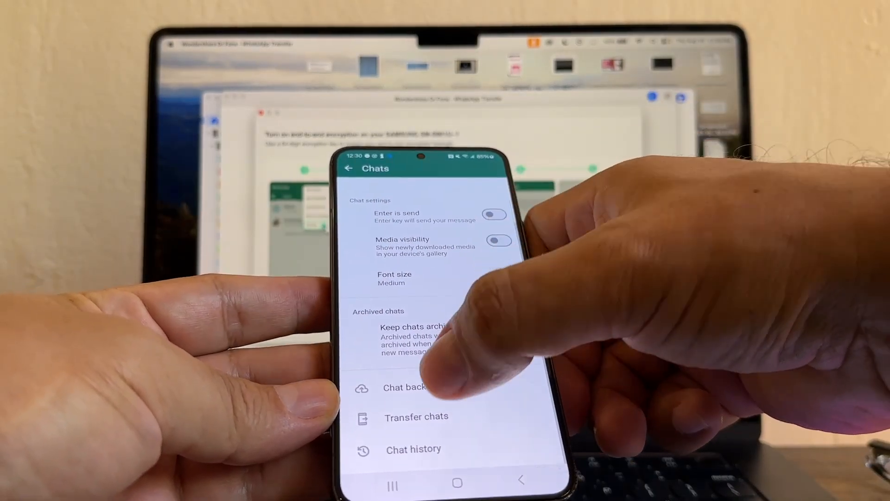
click(406, 387)
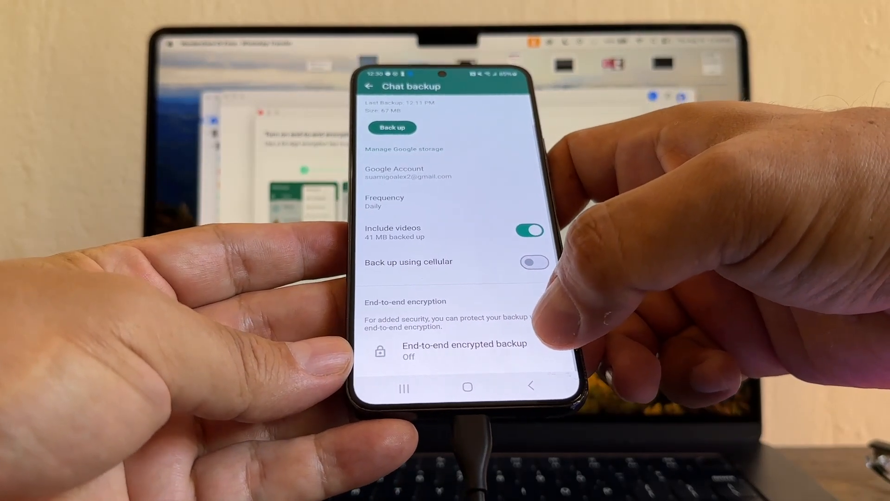
- Set up end-to-end encrypted backup using a generated 64-digit key
click(464, 350)
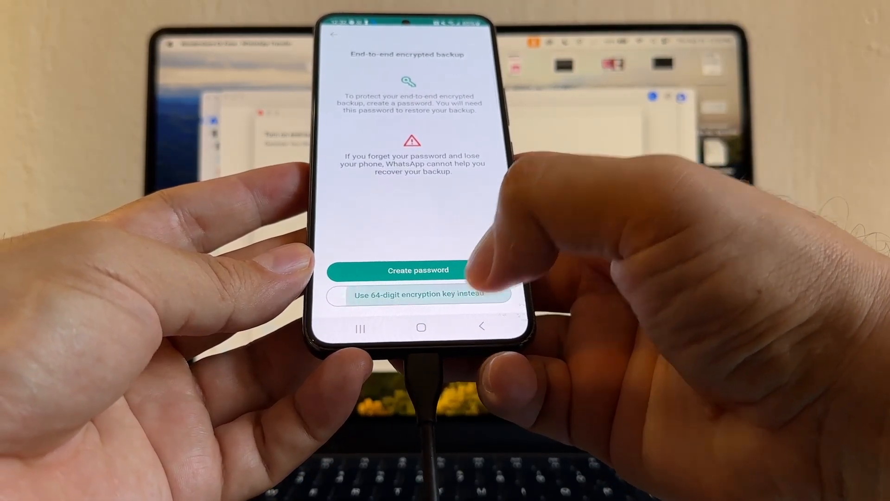
click(418, 294)
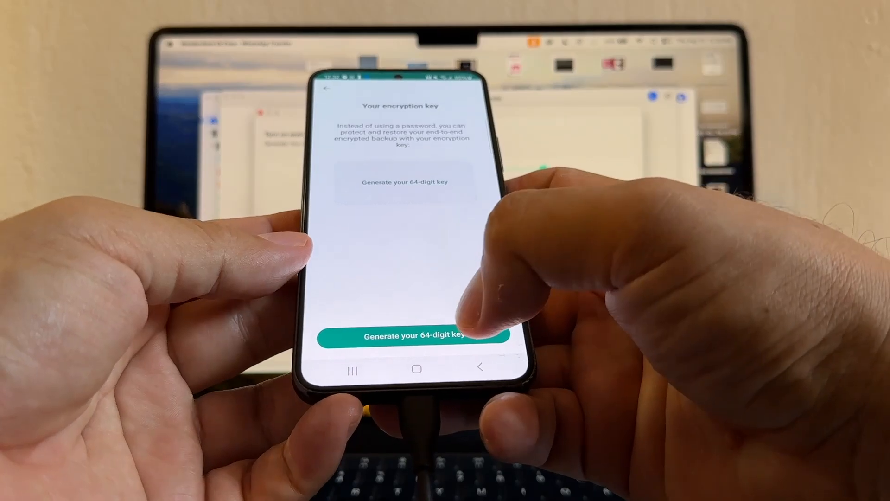
click(407, 334)
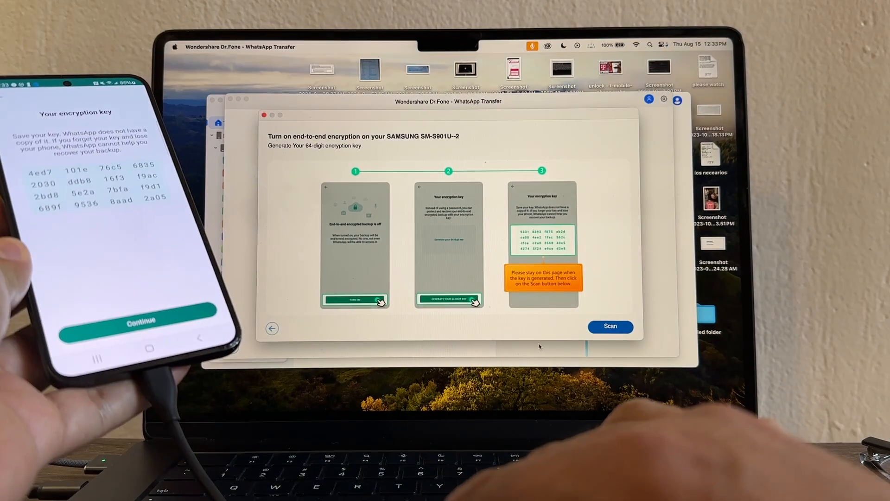
- Scan for the key in Dr.Fone and confirm the 64-digit key is saved
click(610, 326)
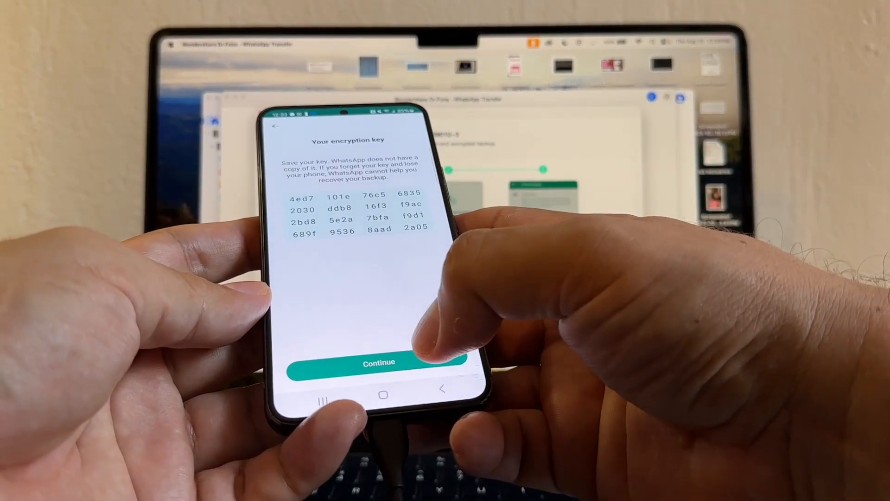
click(379, 362)
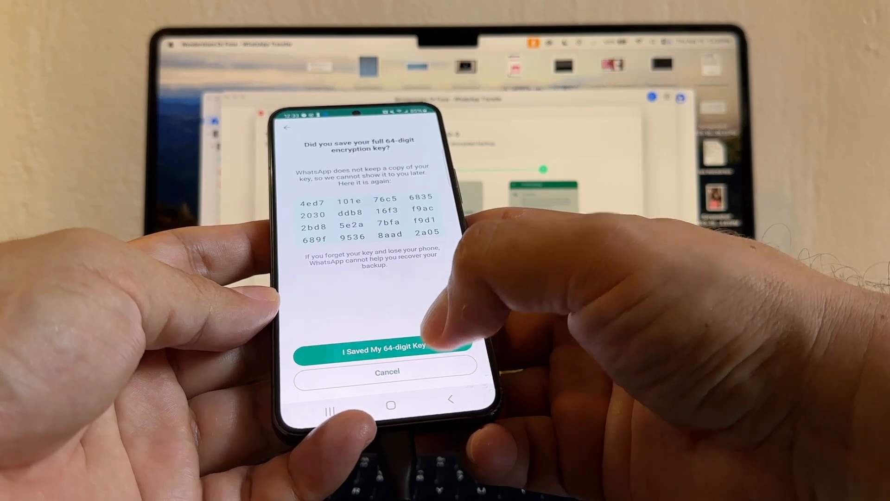
click(387, 349)
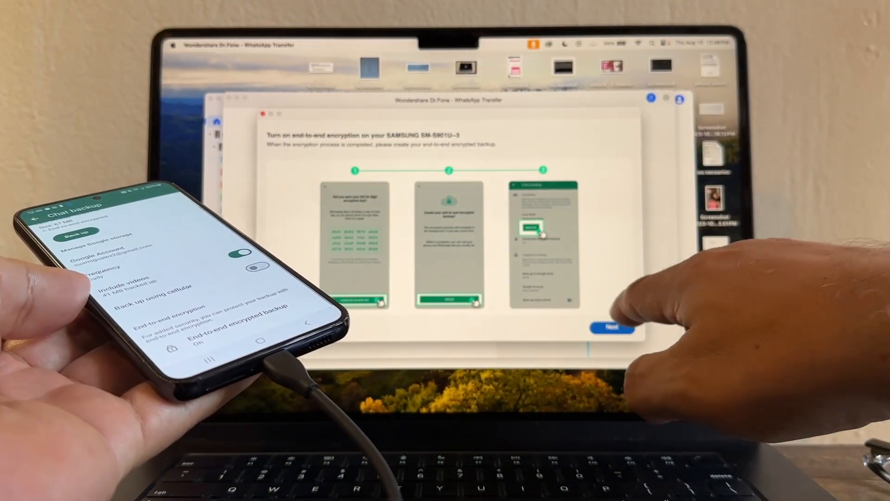
- Continue past Dr.Fone's Turn on end-to-end encryption step
click(611, 328)
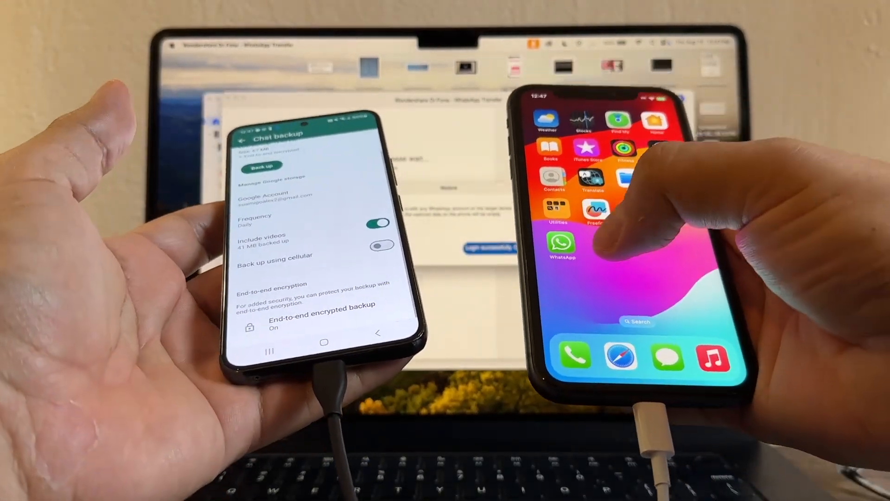
- Launch WhatsApp on the iPhone, agree to terms, confirm the number, and enter the Samsung's code
click(561, 248)
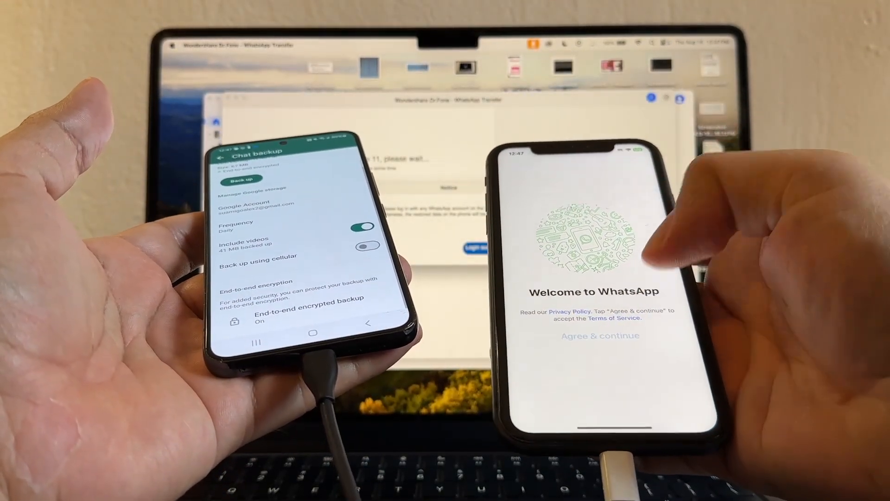
click(599, 335)
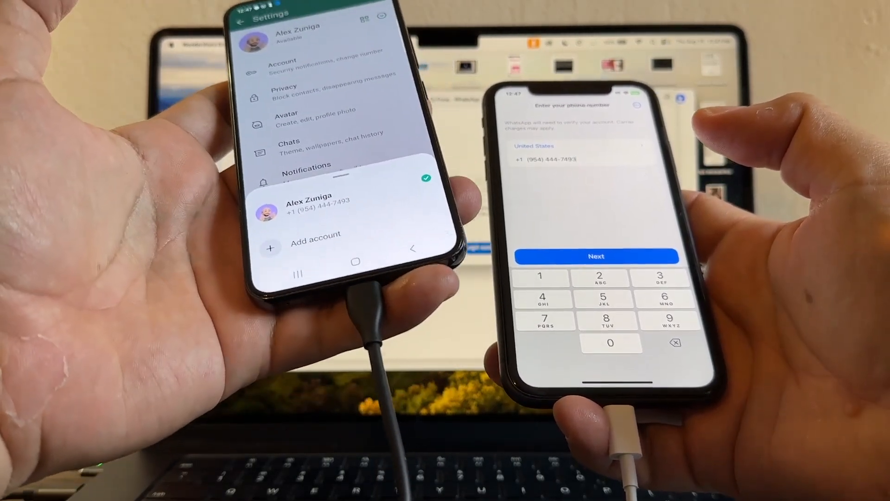
click(597, 256)
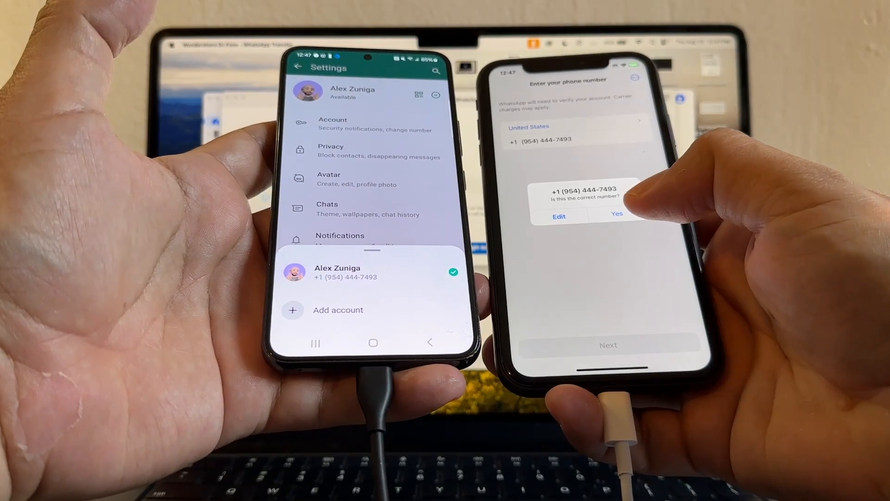
click(616, 215)
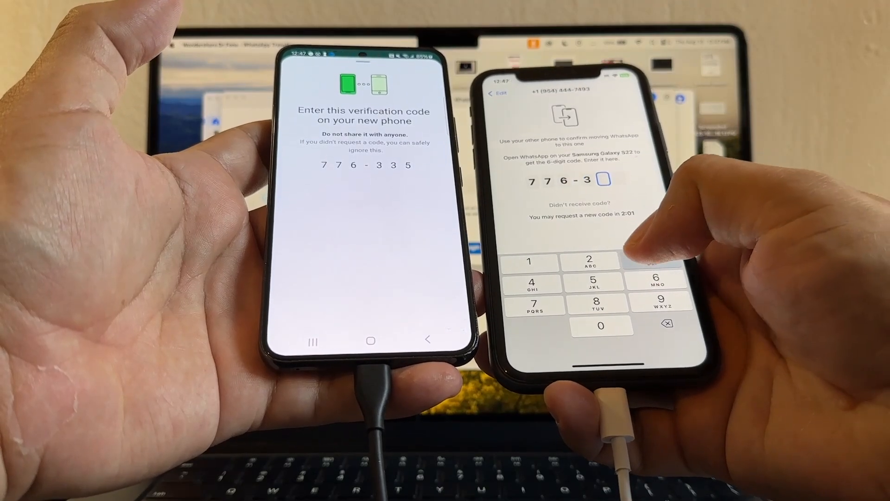
click(660, 262)
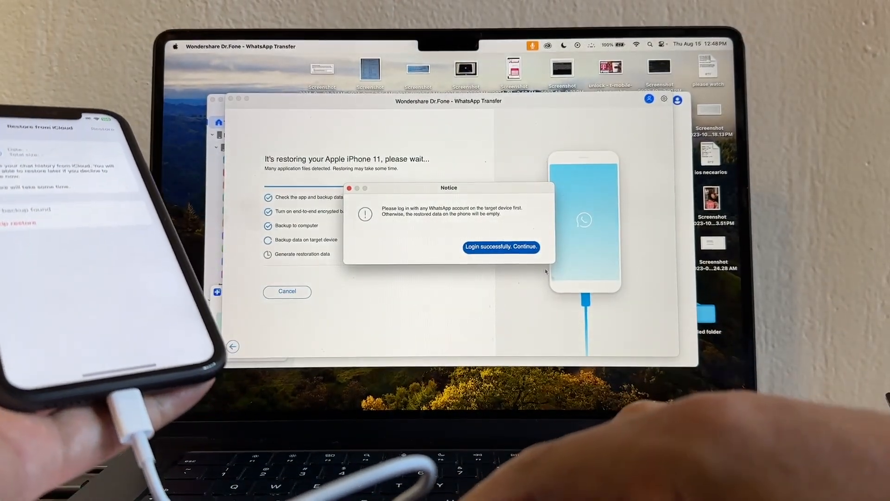
- Confirm WhatsApp is logged in on the iPhone via 'Login successfully. Continue.'
click(500, 246)
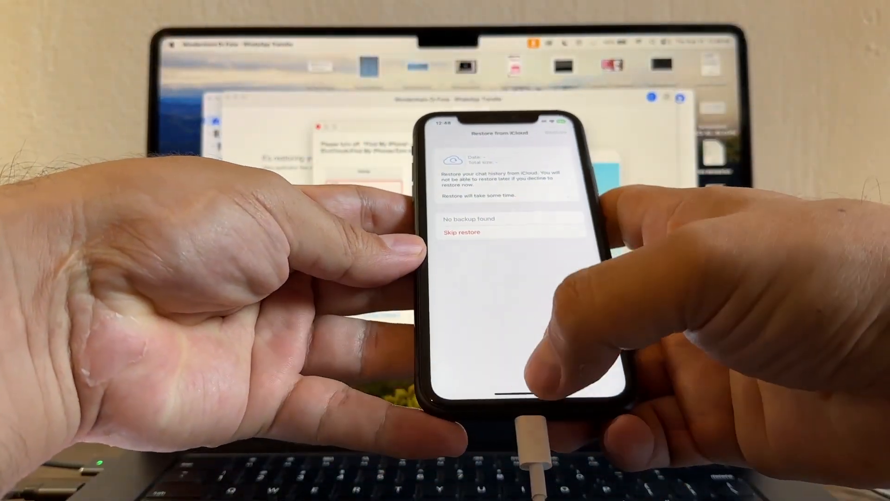
- Switch off Find My iPhone under Settings > Apple ID > Find My on the iPhone
click(461, 231)
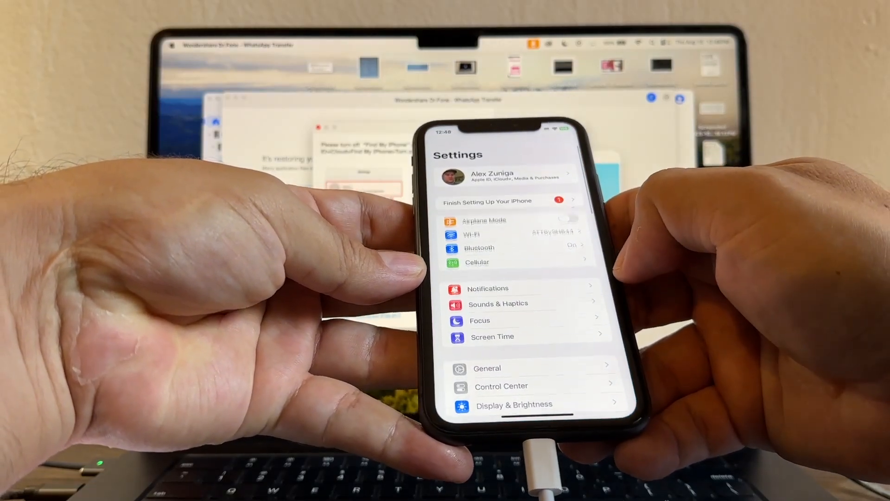
click(505, 174)
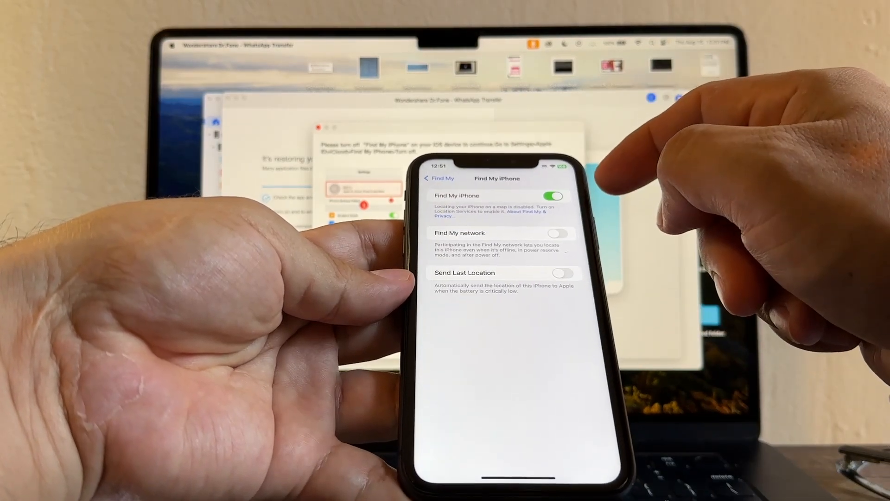
click(559, 195)
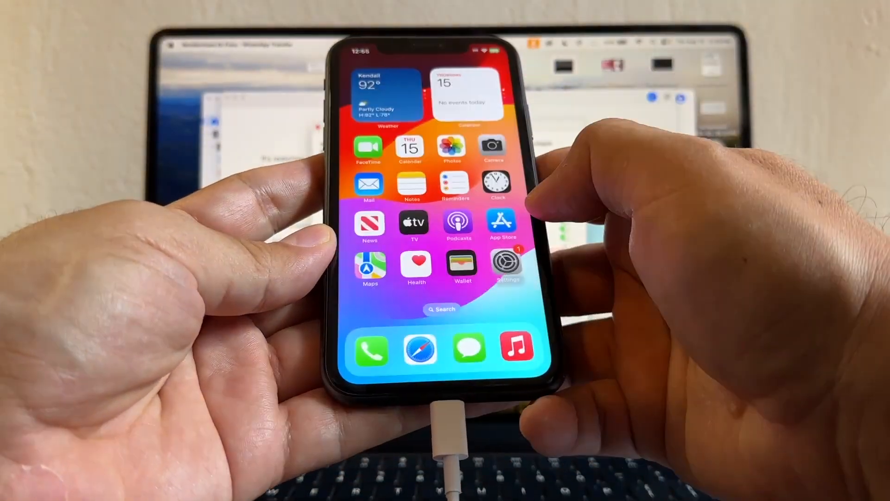
click(504, 262)
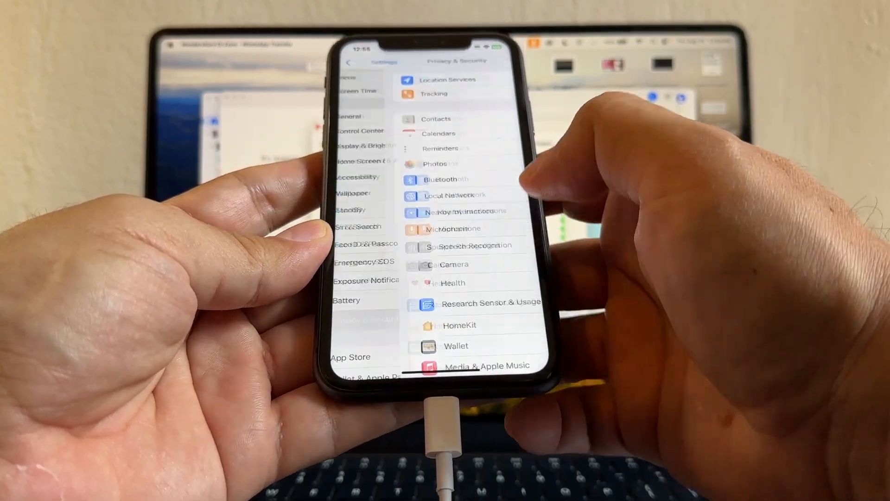
click(448, 79)
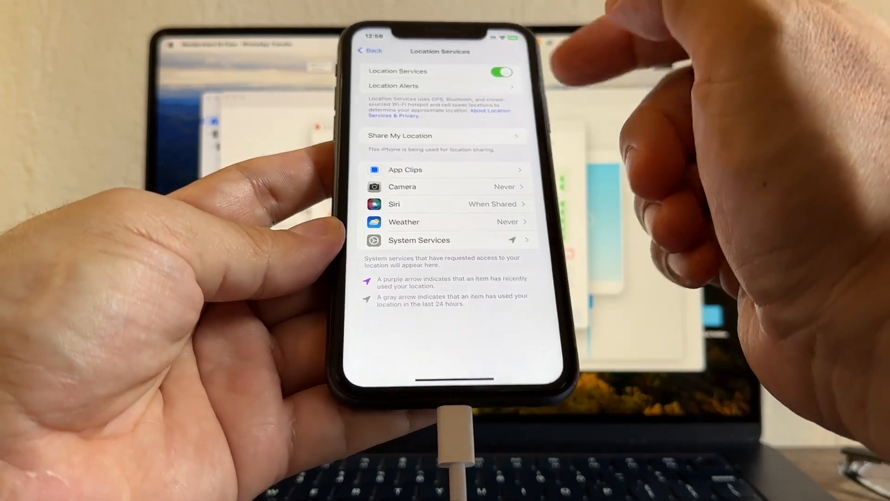
click(368, 51)
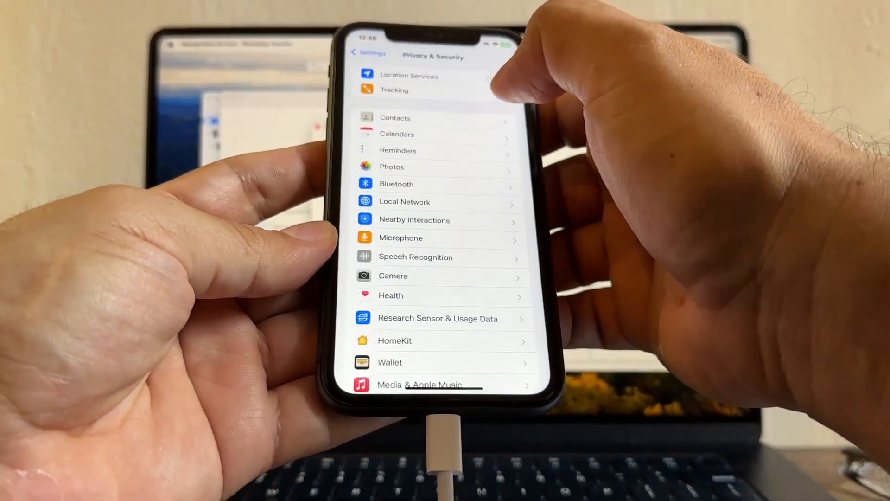
click(367, 53)
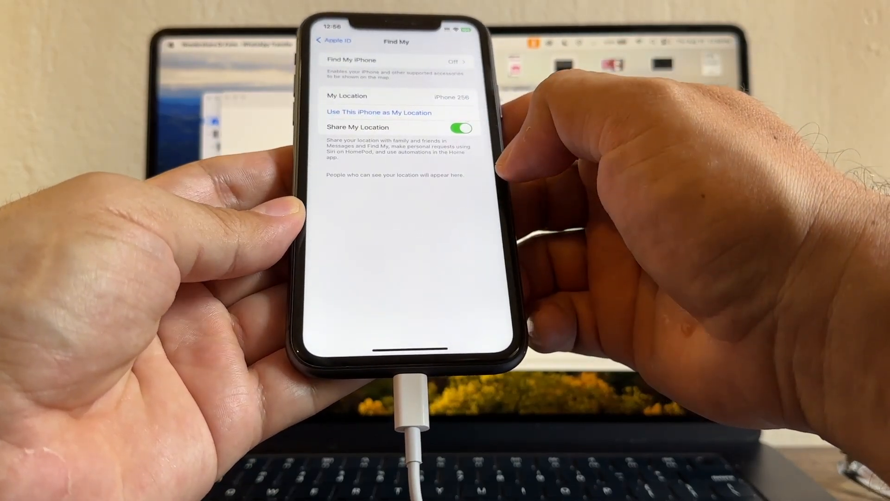
click(400, 61)
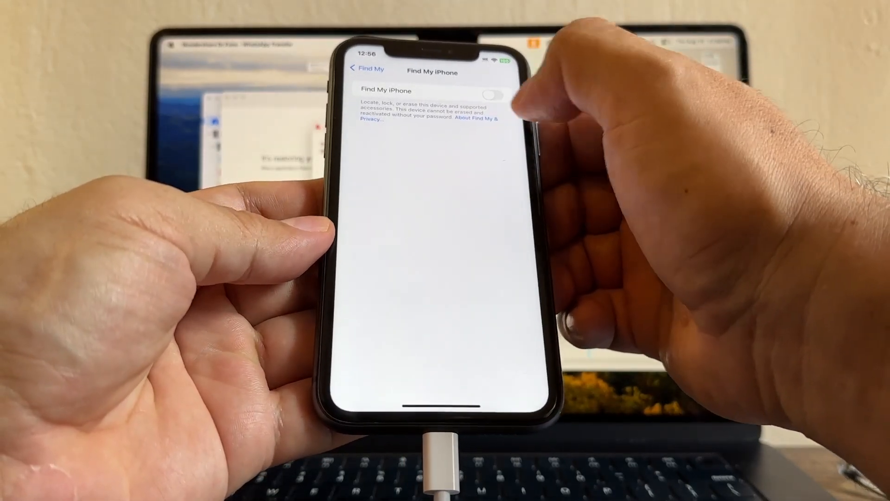
click(367, 68)
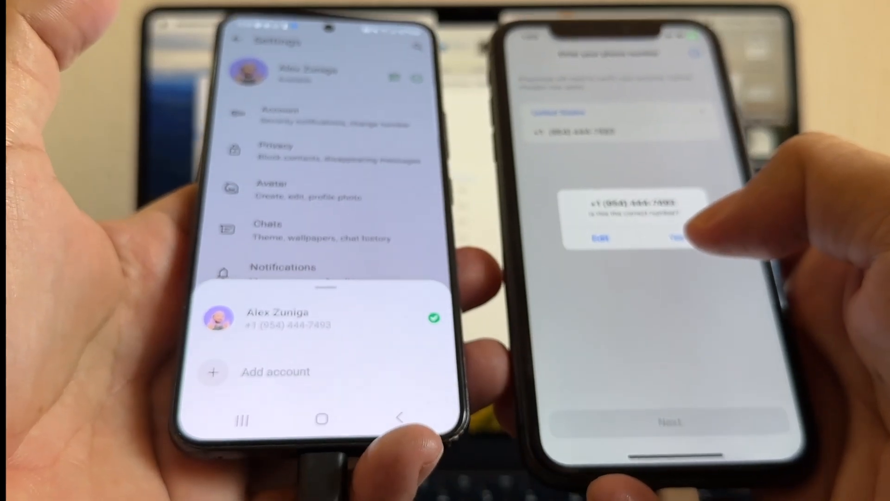
- Answer Yes to confirm the WhatsApp verification phone number is correct
click(675, 237)
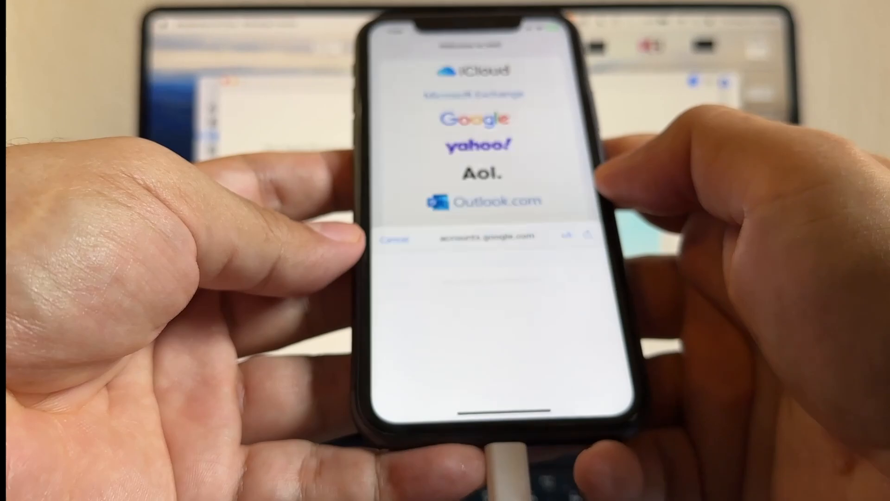
- Choose Google from the account providers list to load the accounts.google.com sign-in
click(474, 118)
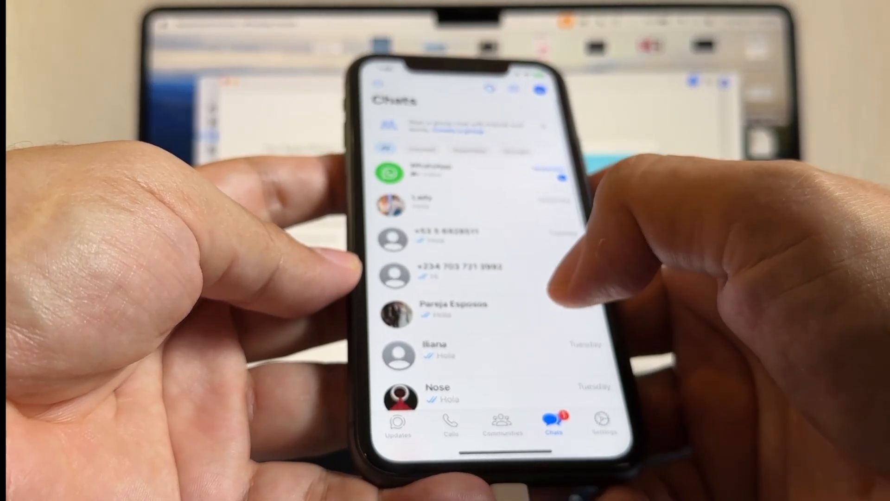
scroll(down, 3)
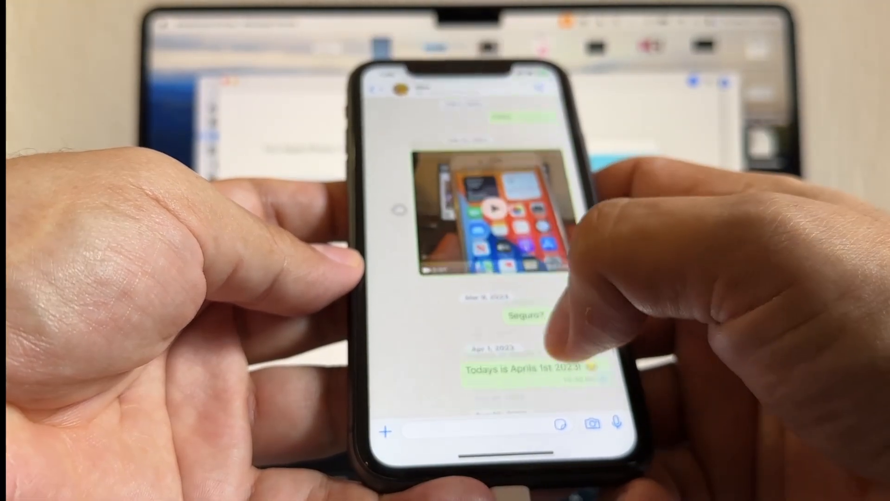
click(496, 207)
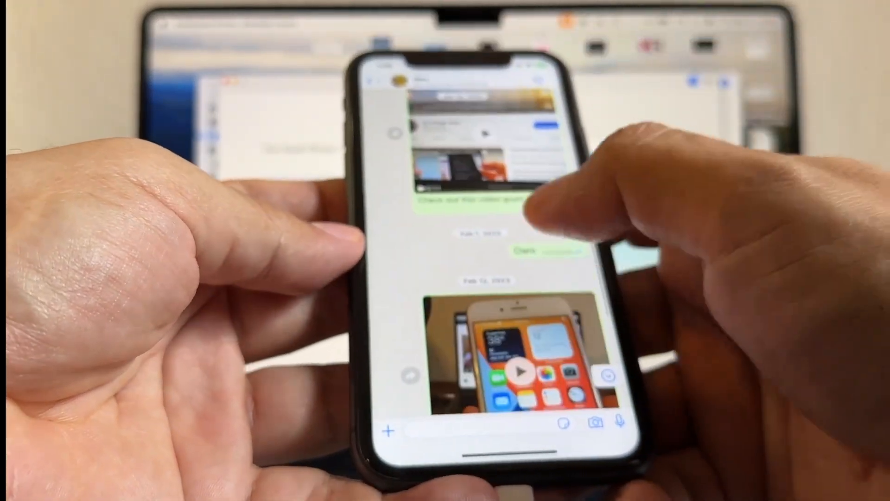
scroll(down, 3)
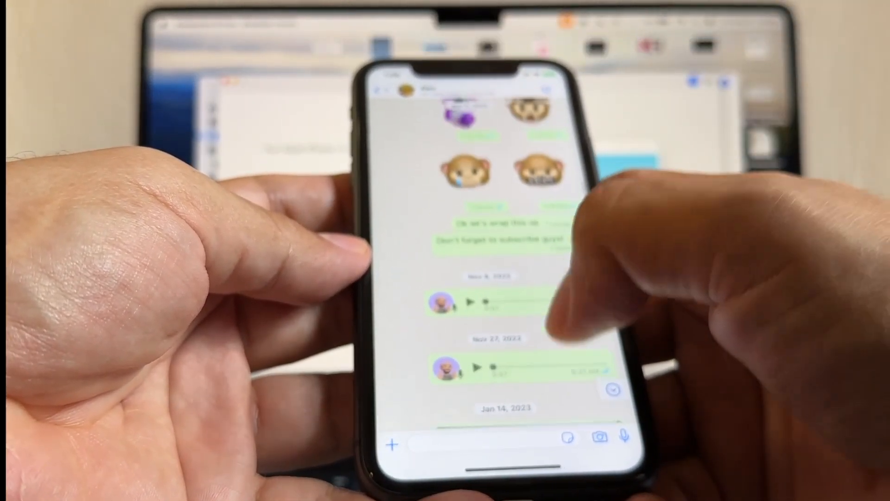
scroll(down, 3)
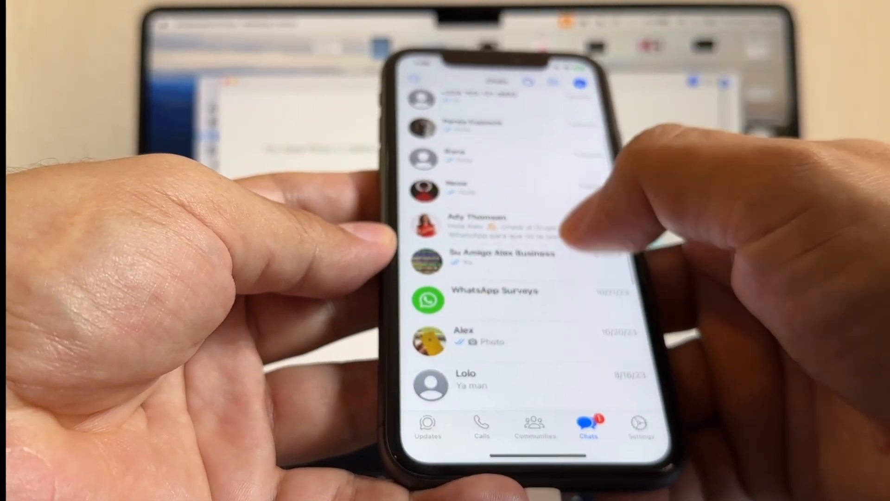
scroll(down, 3)
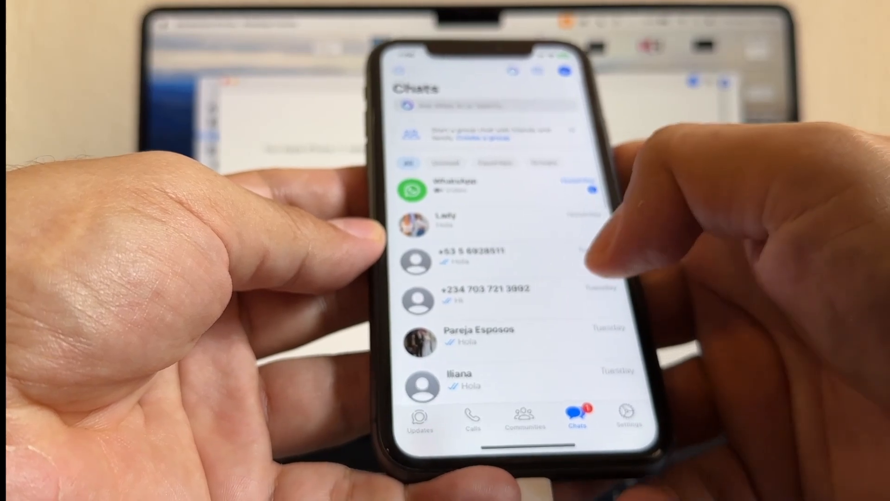
- Go to WhatsApp Settings > Chats > Chat Backup and back up chats to iCloud now
click(622, 389)
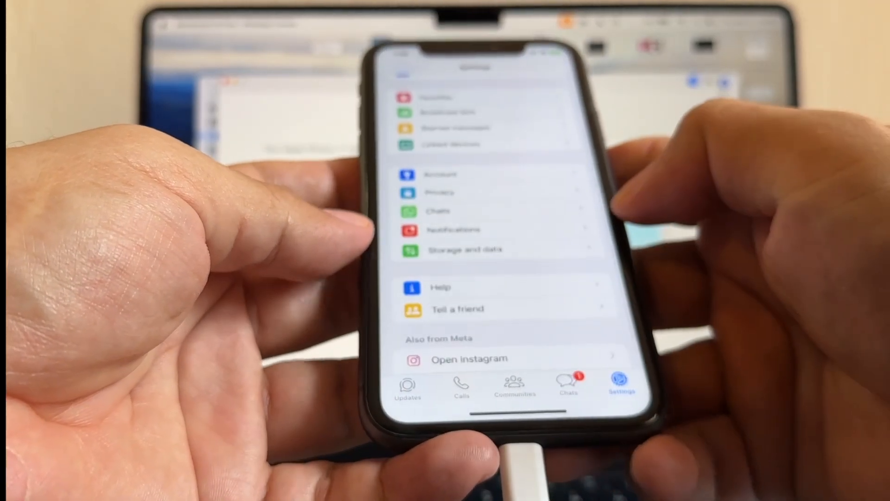
click(437, 211)
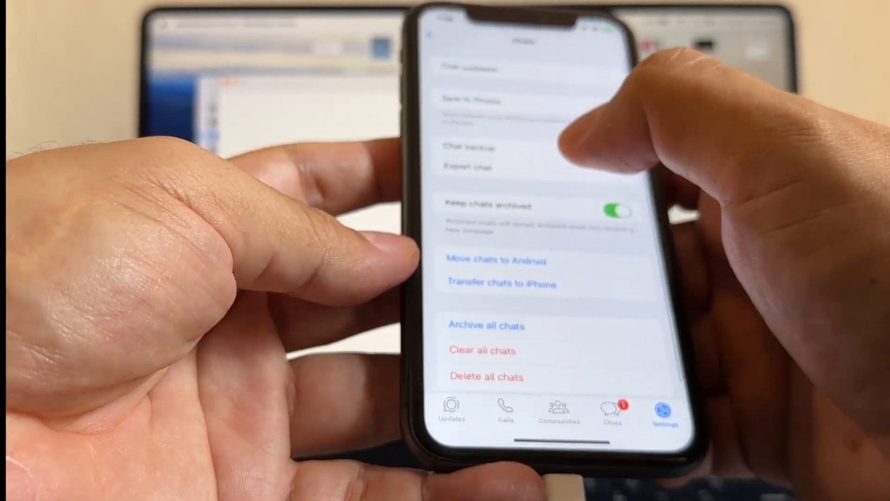
click(468, 147)
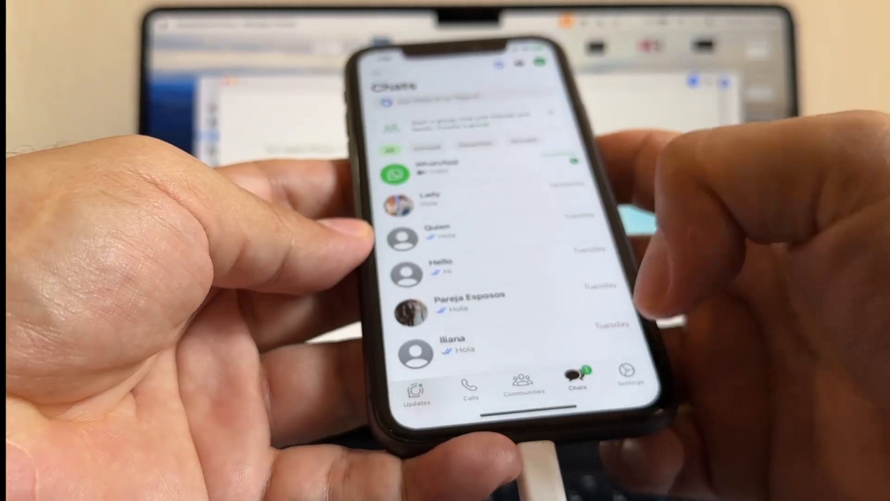
click(627, 380)
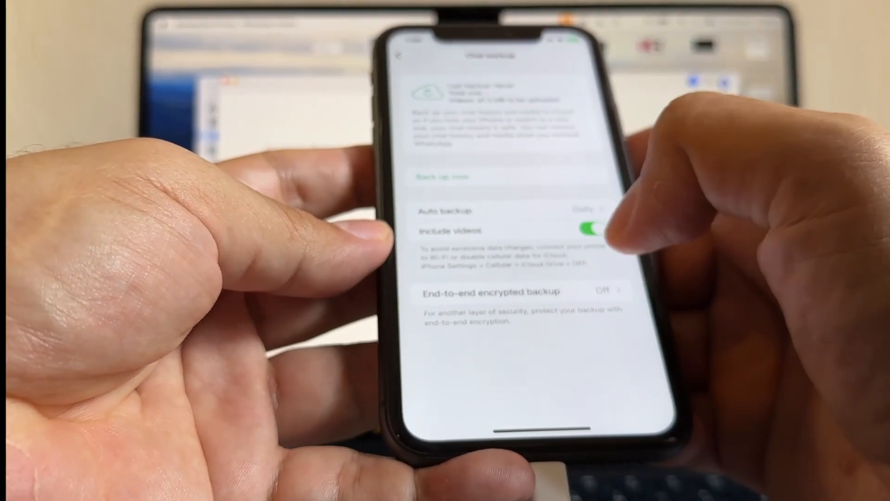
click(442, 177)
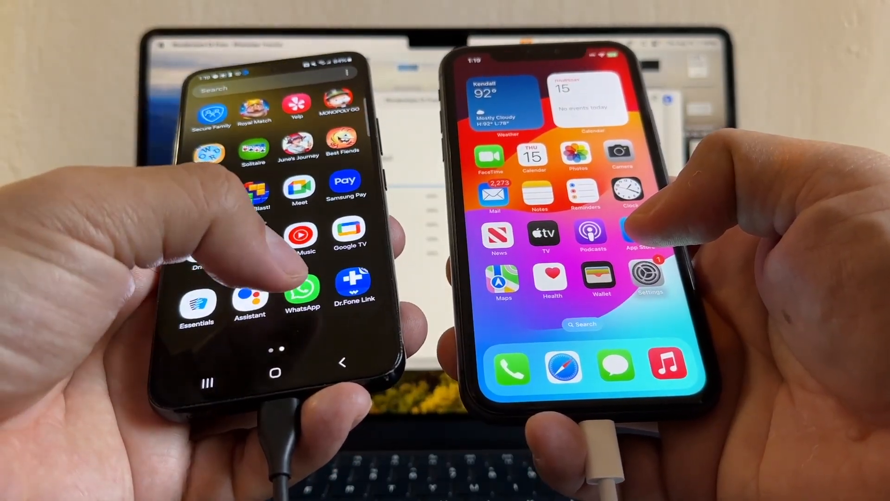
- Swipe the iPhone home screen to the page showing the WhatsApp icon
scroll(left, 3)
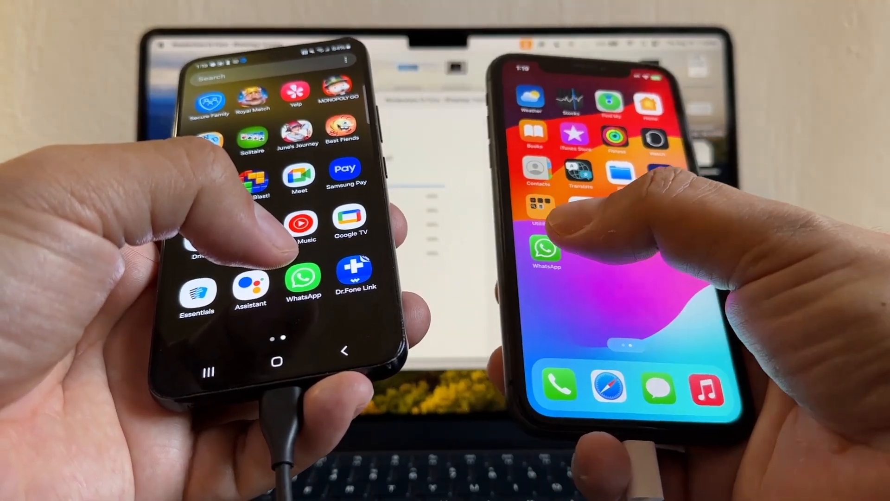